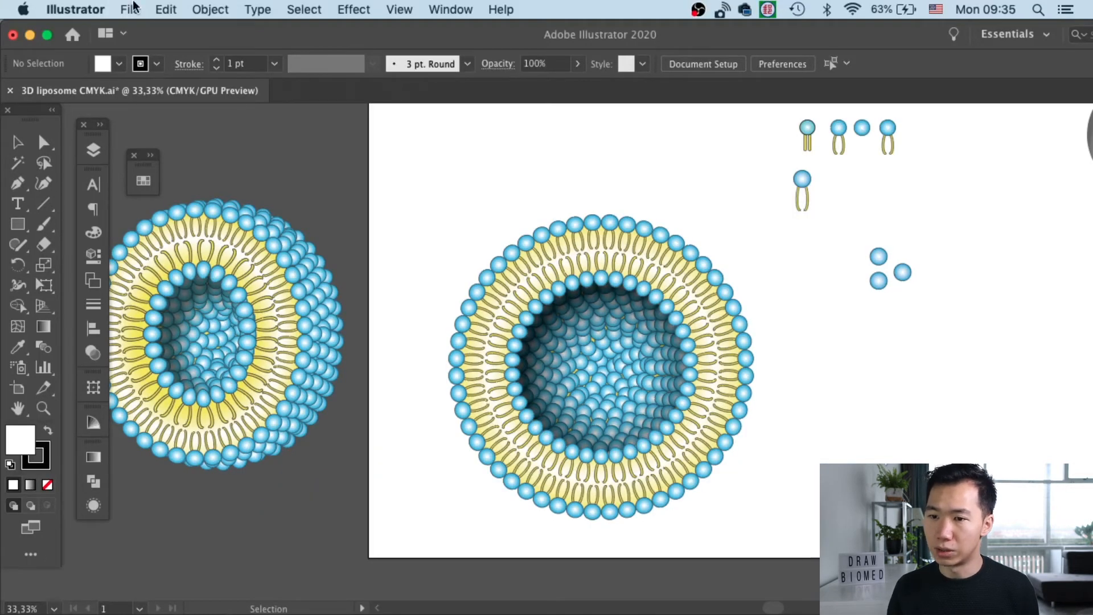
Switch the liposome document's colour mode from CMYK to RGB Color via the File menu
left_click(130, 9)
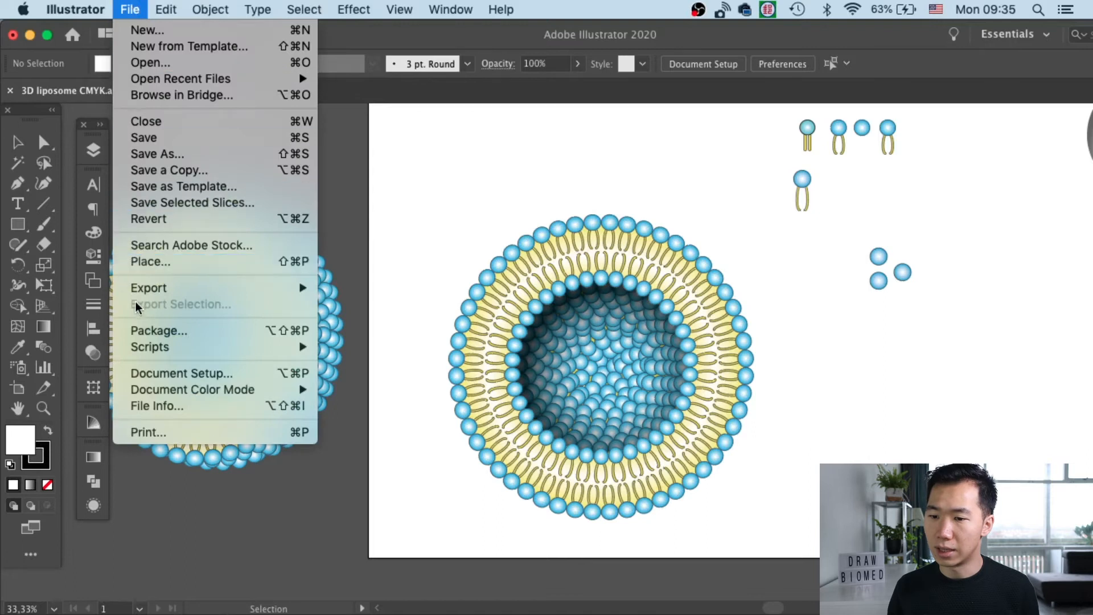
mouse_move(192, 389)
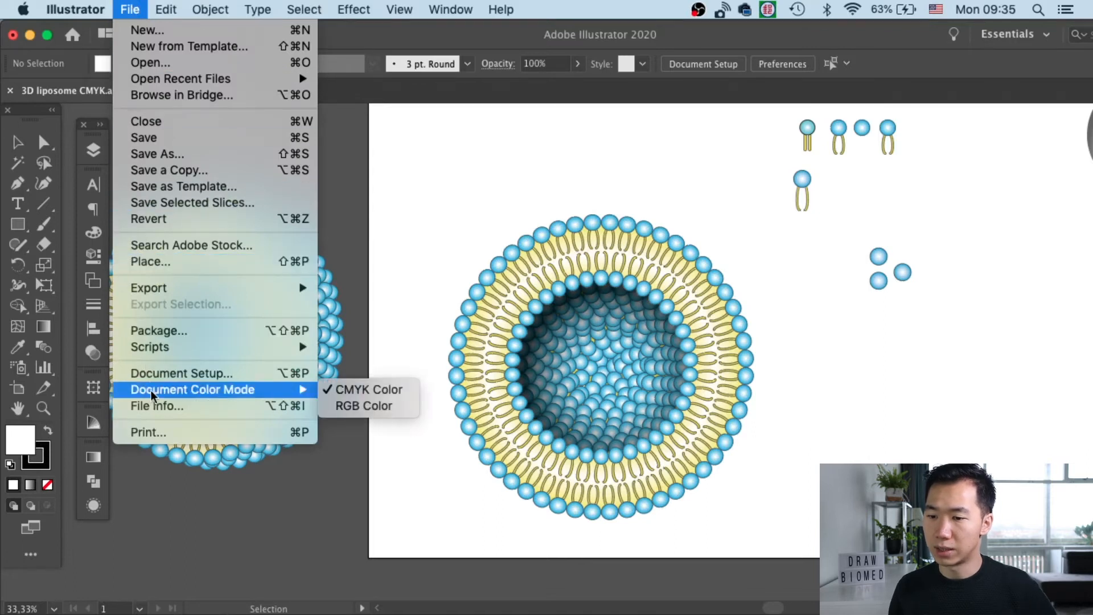
mouse_move(349, 411)
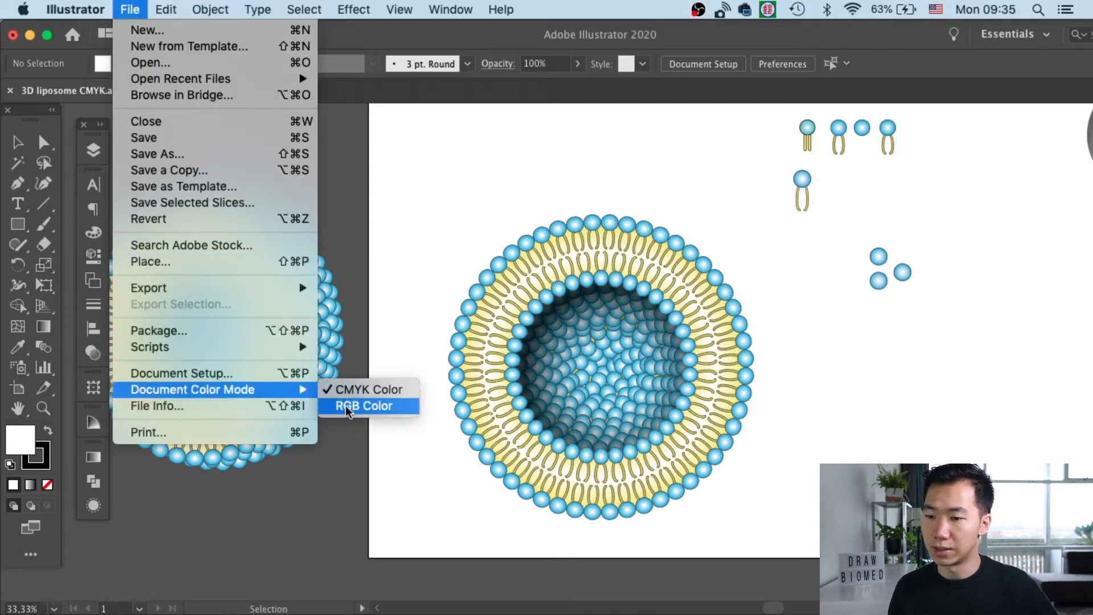
left_click(363, 405)
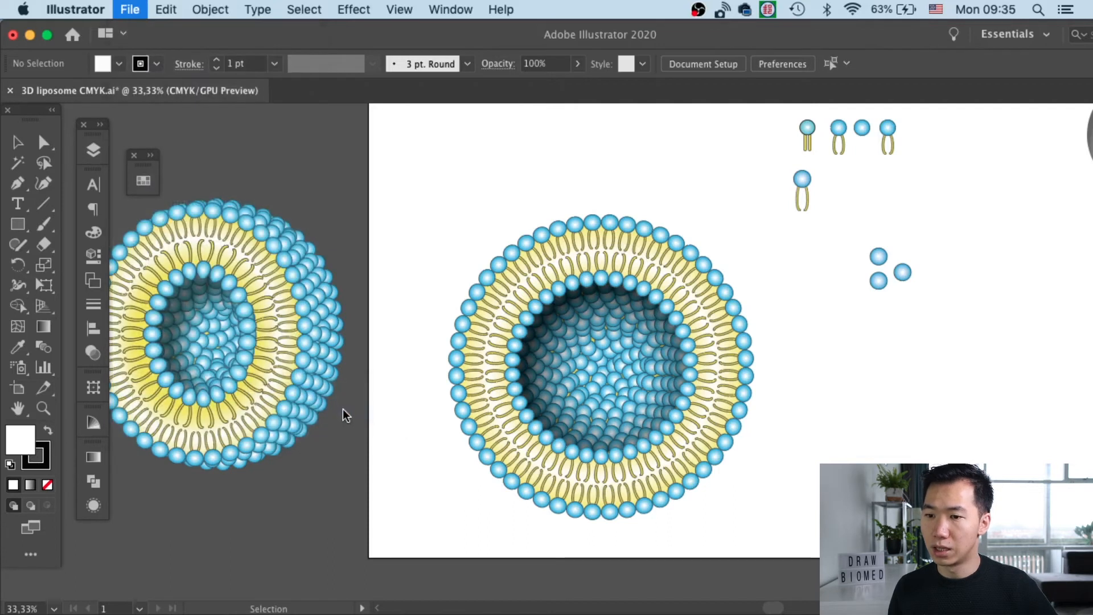